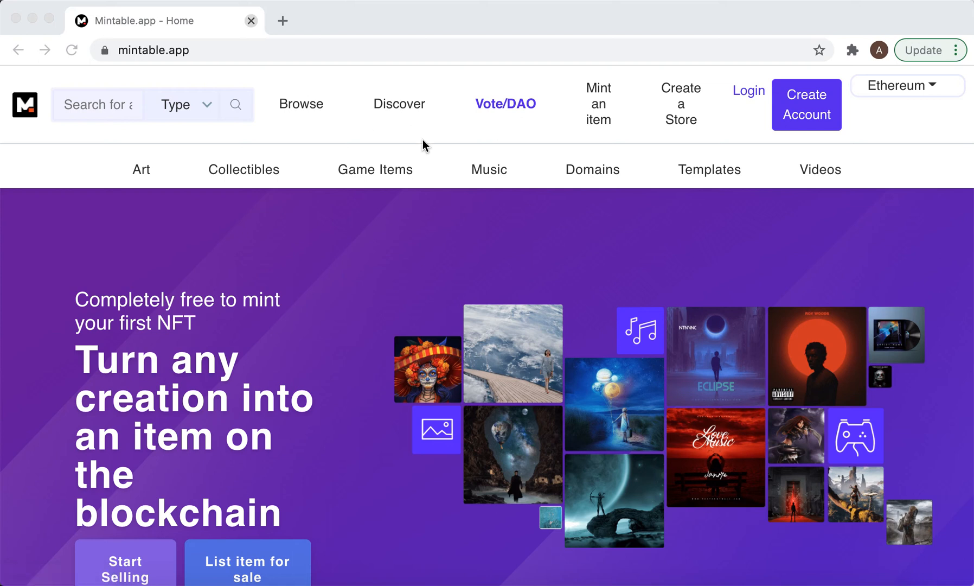
pyautogui.moveTo(470, 155)
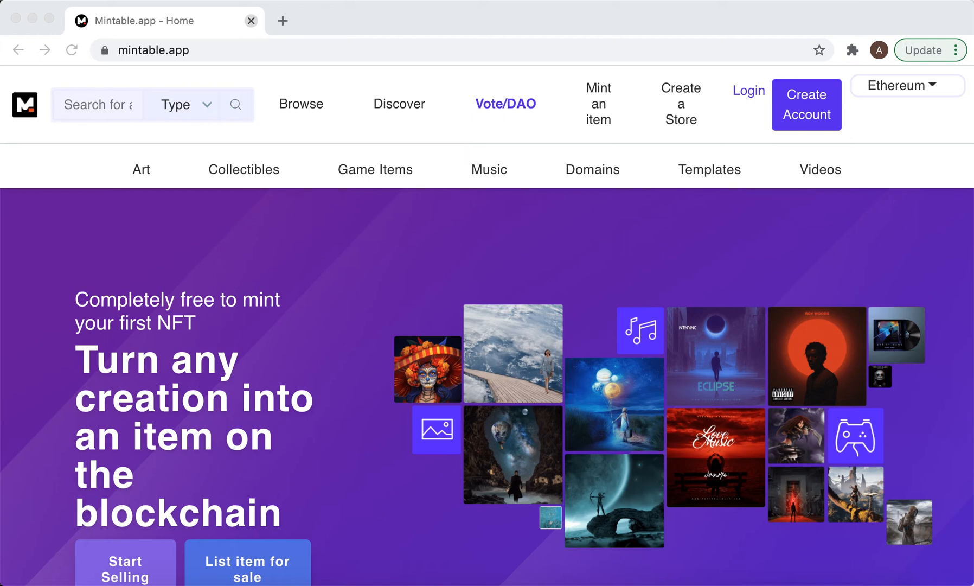
pyautogui.moveTo(782, 109)
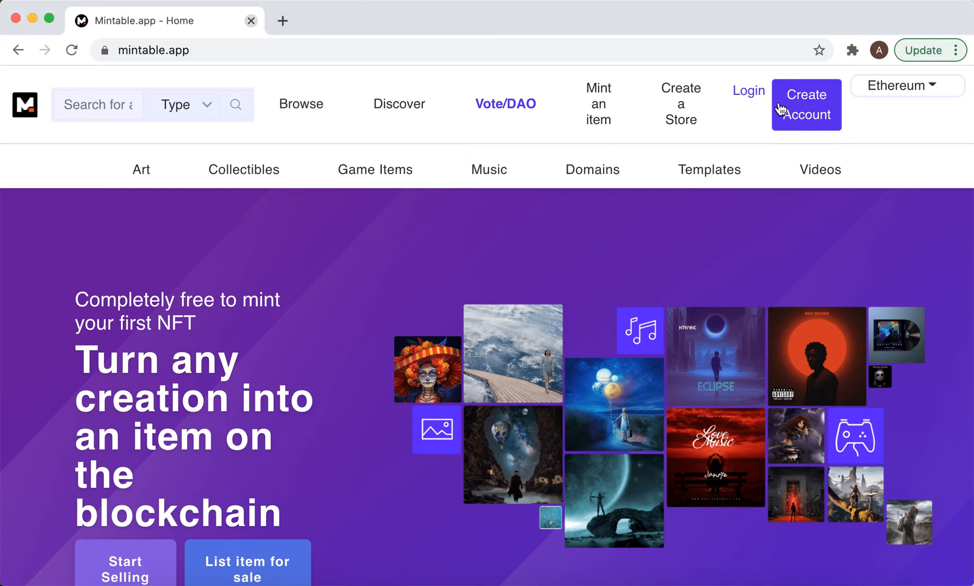
pyautogui.moveTo(806, 104)
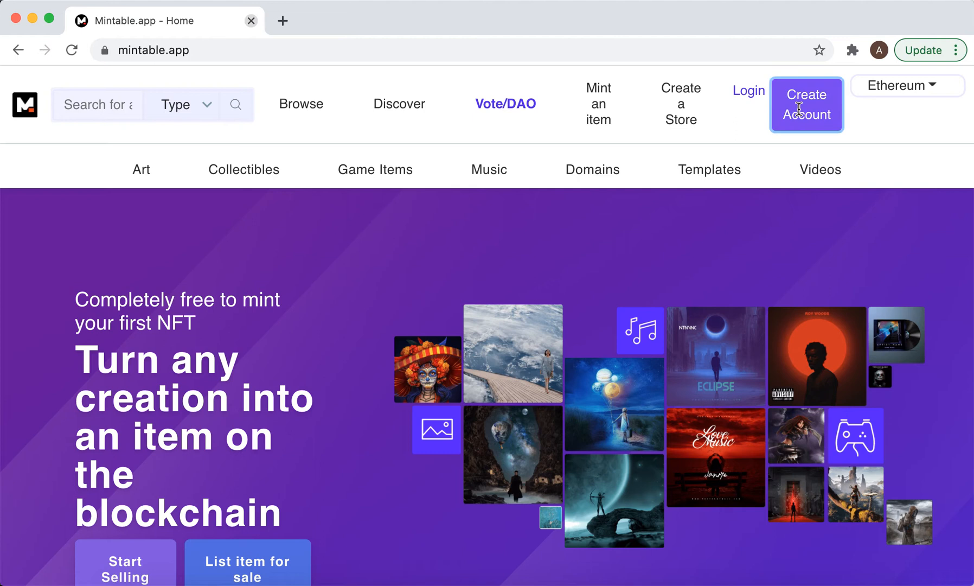
pyautogui.click(806, 104)
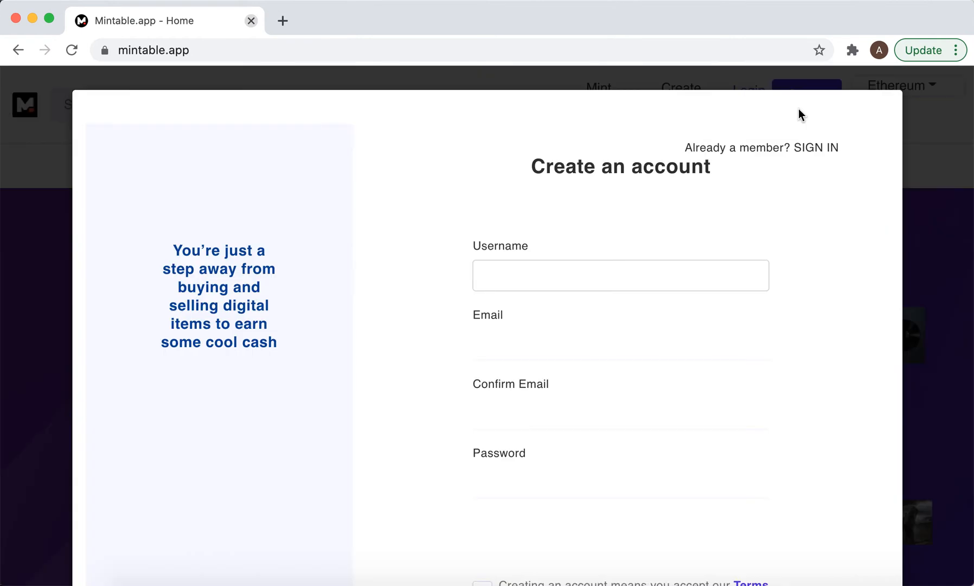
pyautogui.scroll(-3)
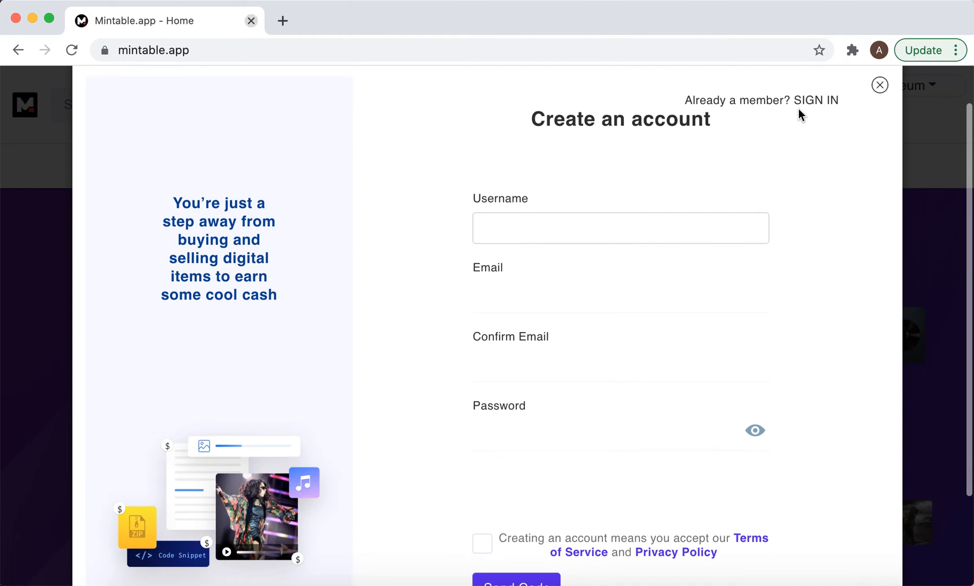
pyautogui.click(619, 227)
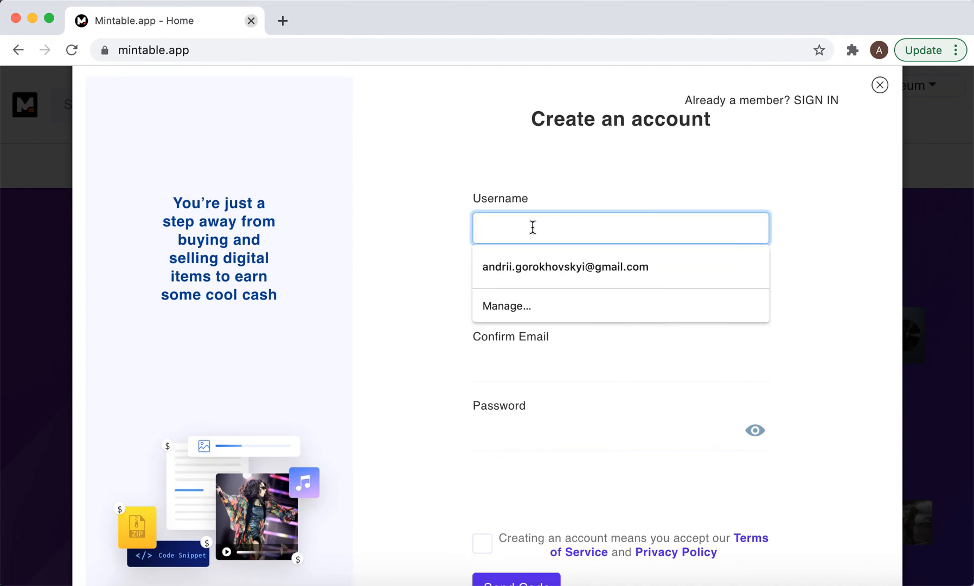
pyautogui.write('andrii')
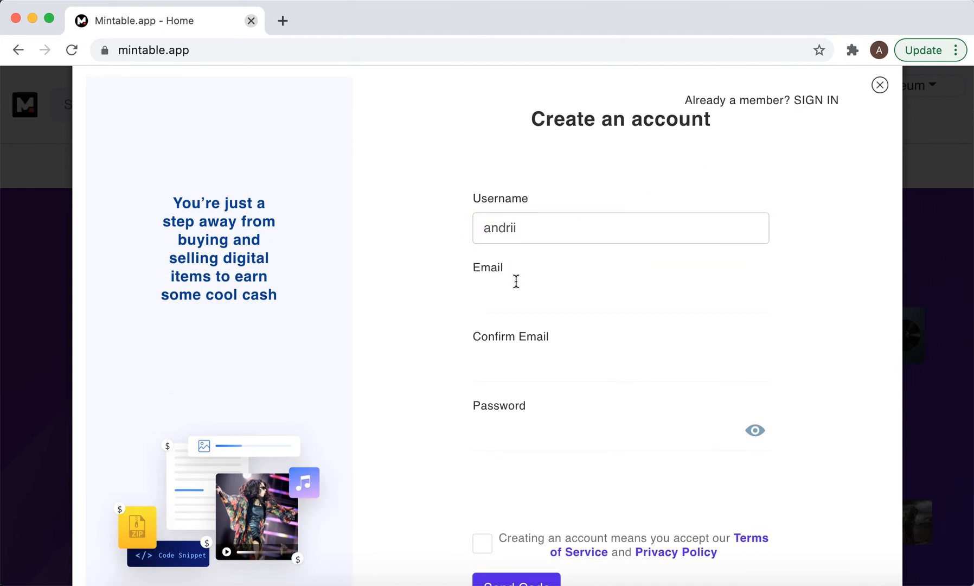
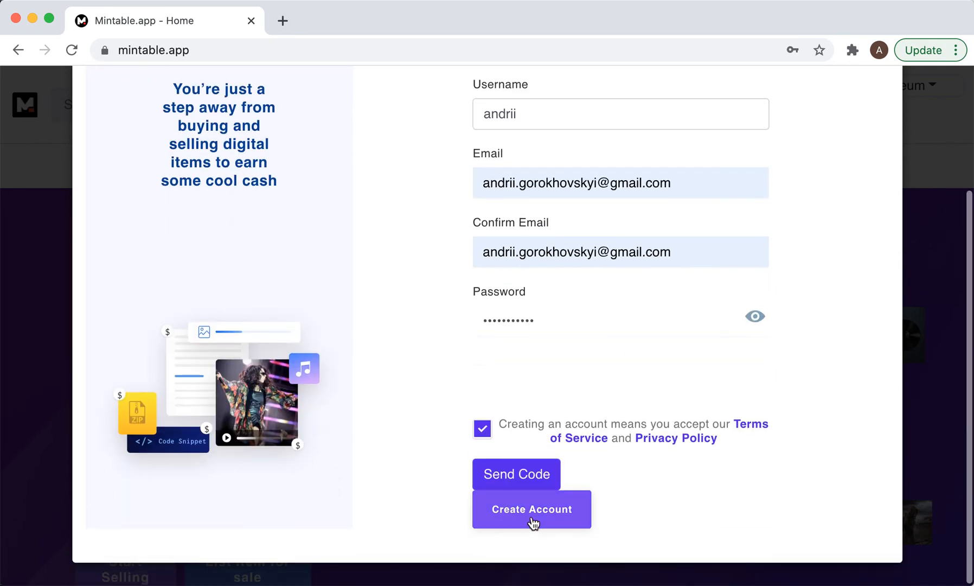
pyautogui.click(531, 508)
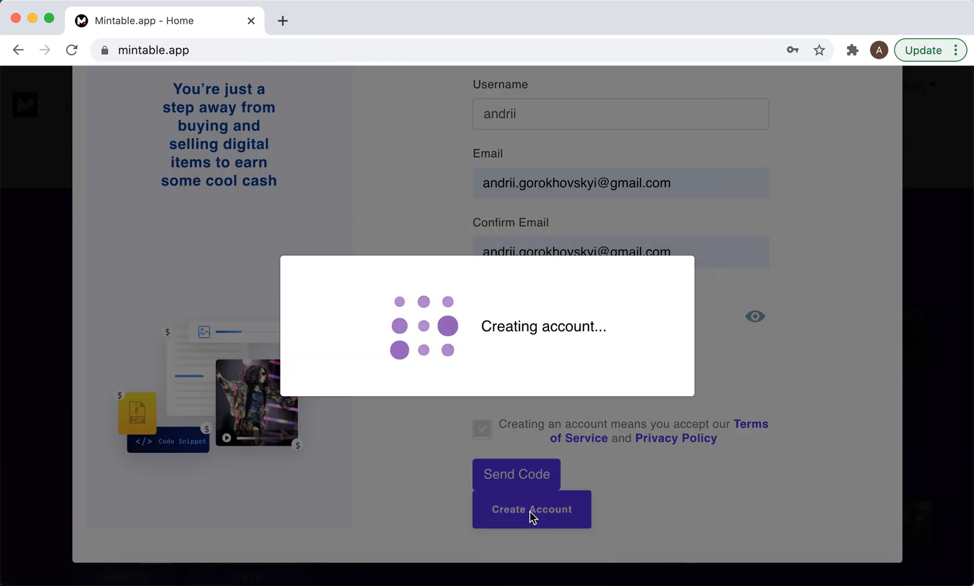
# Step: Save the new password in the browser and enter the authentication code to confirm the account
pyautogui.click(531, 509)
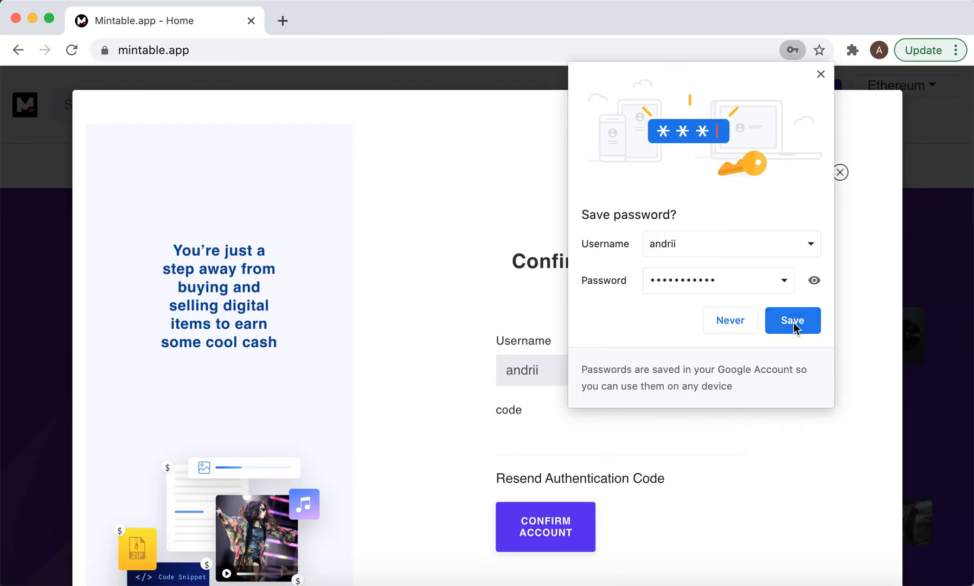
pyautogui.click(792, 320)
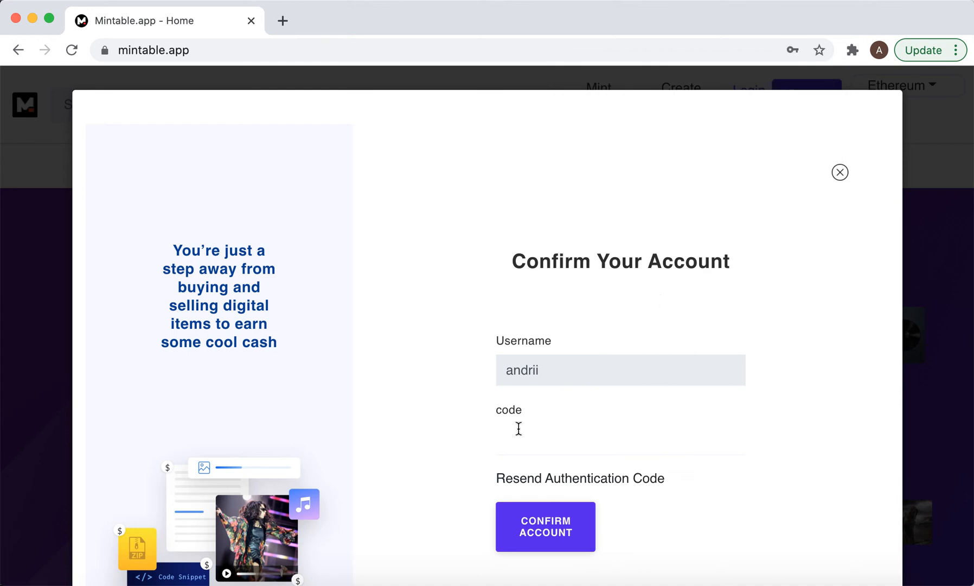
pyautogui.click(619, 439)
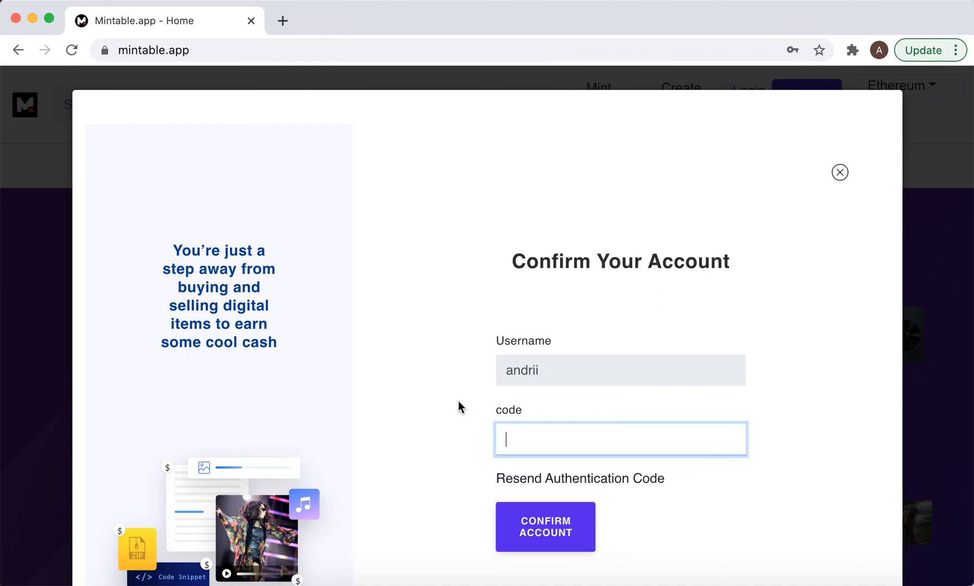
pyautogui.click(839, 172)
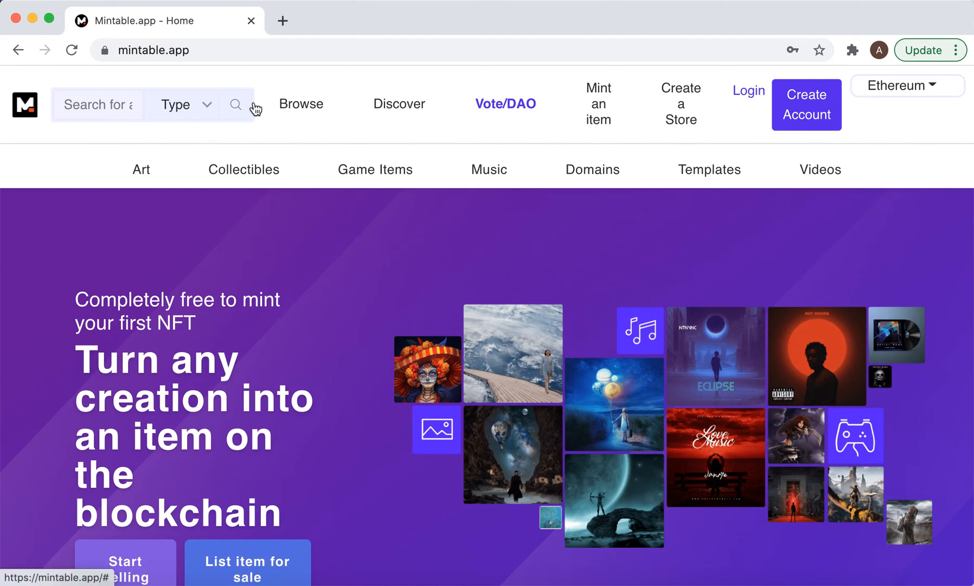
pyautogui.moveTo(28, 108)
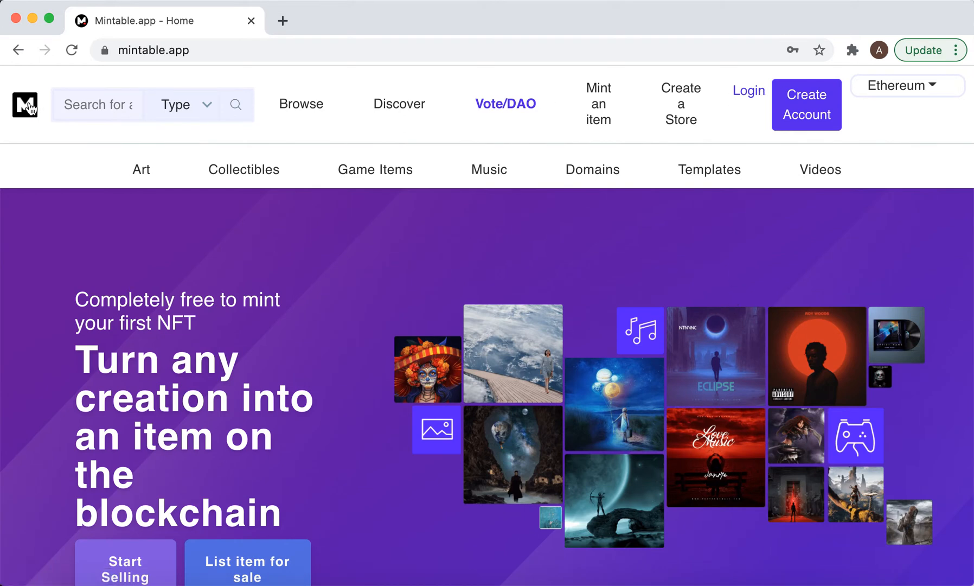
# Step: Reload the home page and log in using the browser's autofilled username and password
pyautogui.click(155, 50)
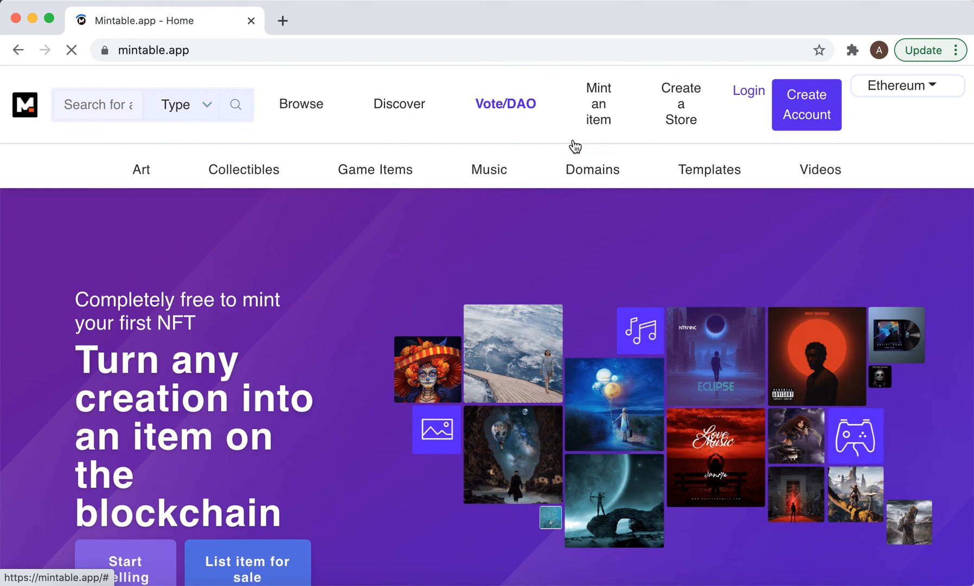
pyautogui.click(748, 91)
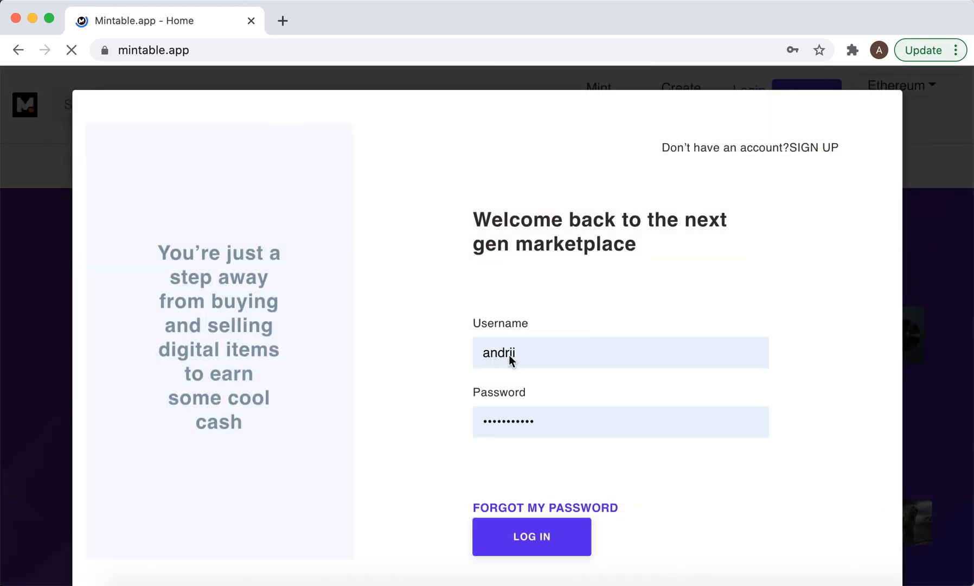
pyautogui.click(531, 537)
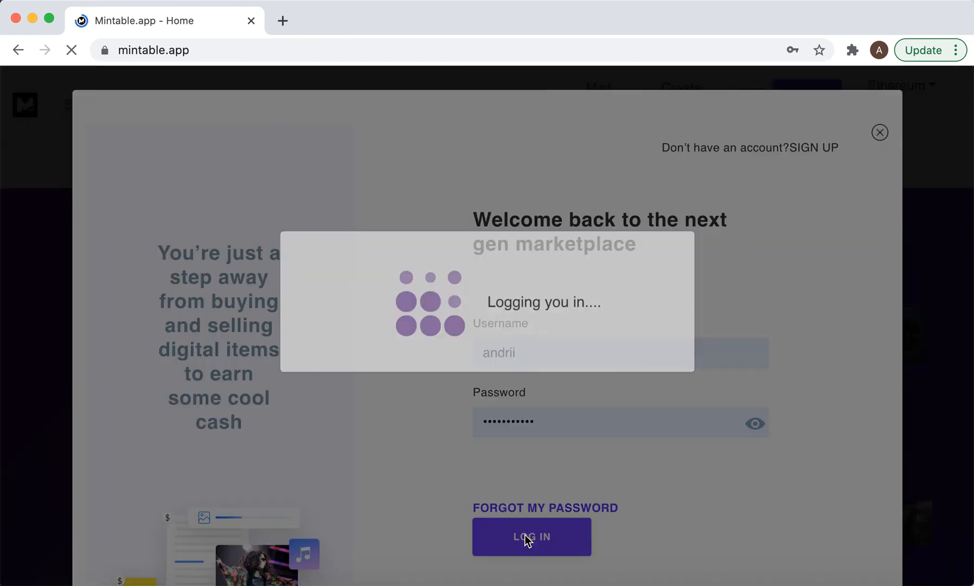
pyautogui.click(531, 536)
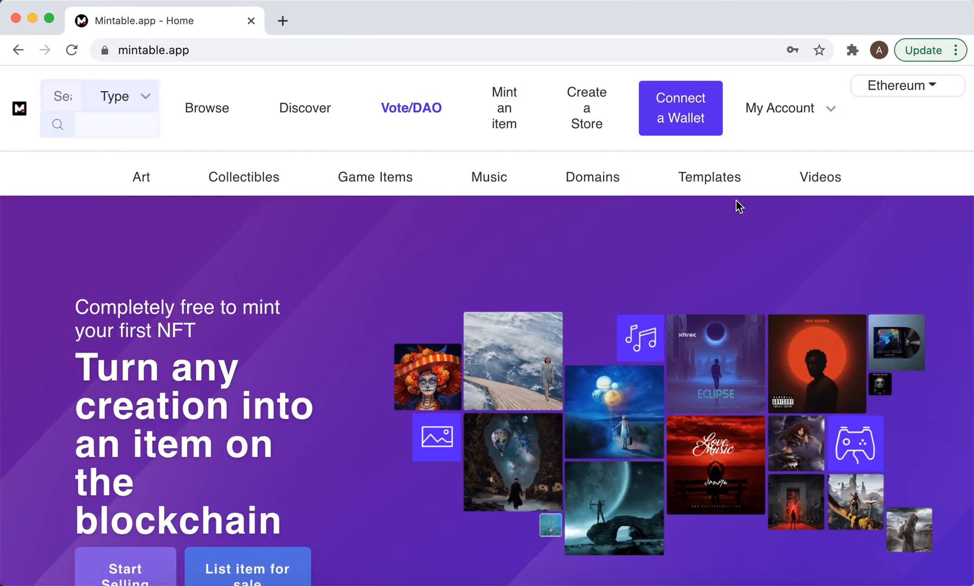
# Step: Glance at the My Account menu, scroll to Top ranked items and back, then reopen My Account
pyautogui.click(782, 107)
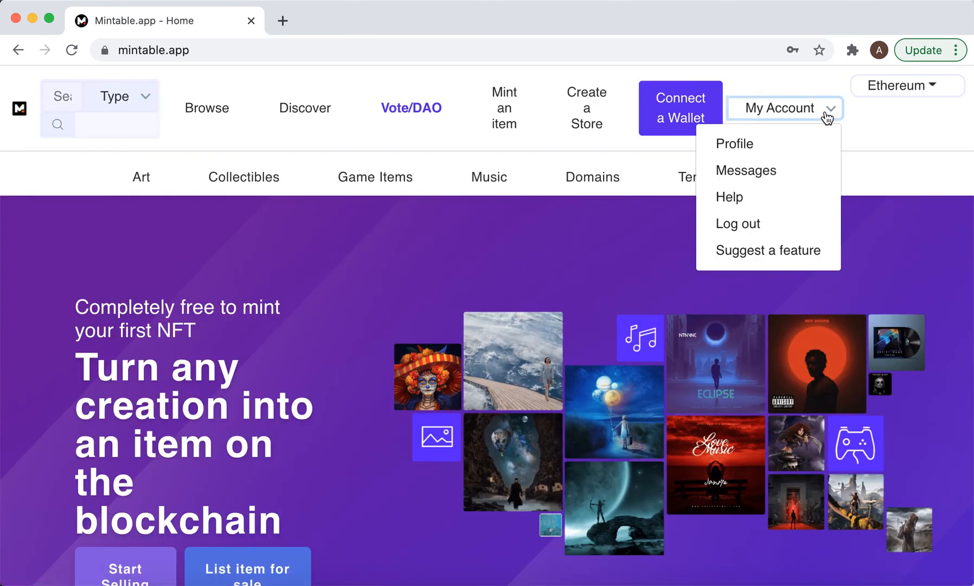
pyautogui.click(925, 162)
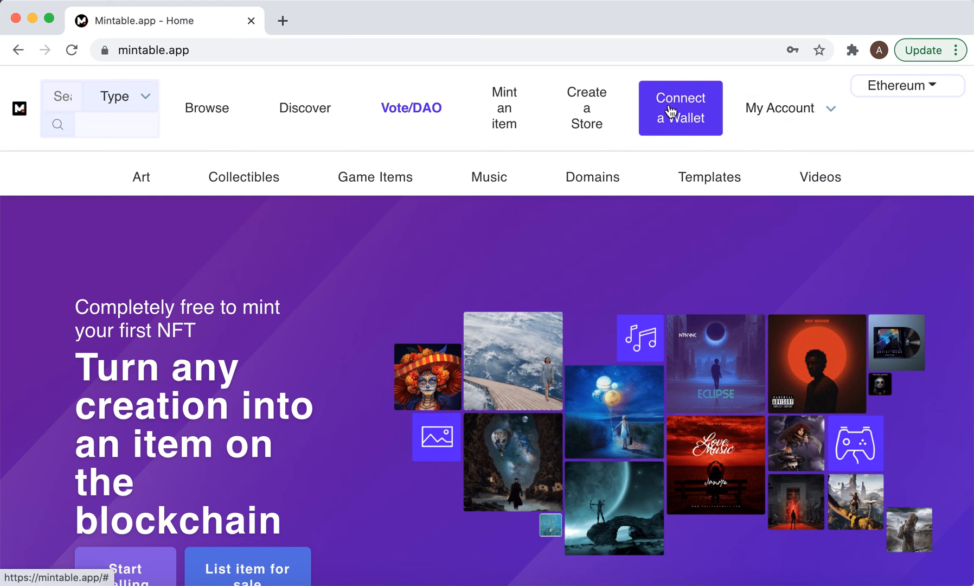
pyautogui.scroll(-3)
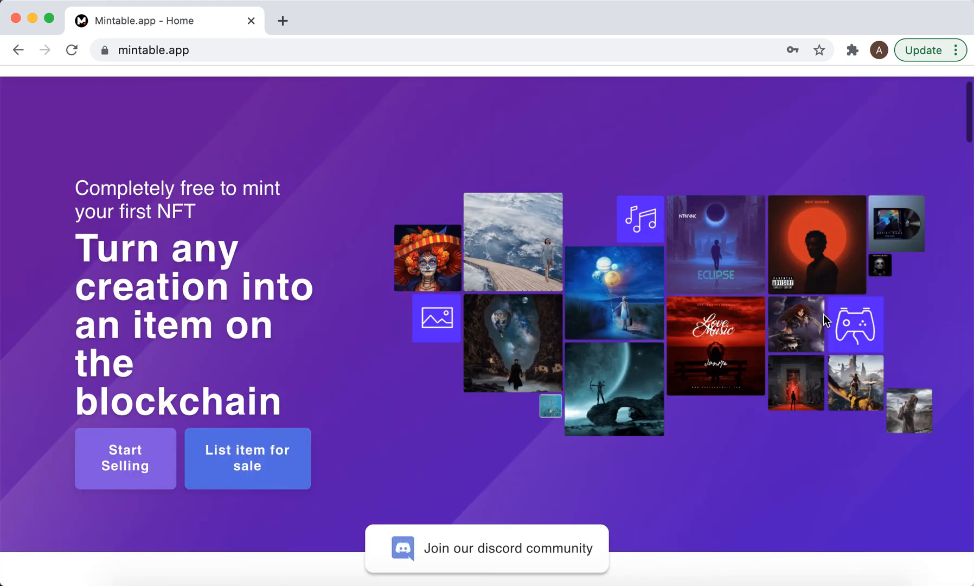
pyautogui.scroll(-3)
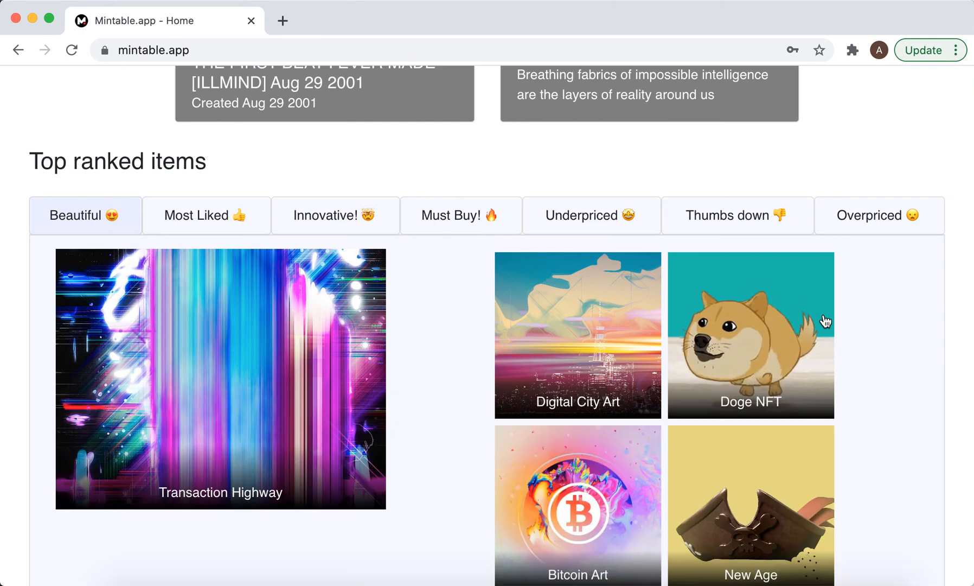
pyautogui.scroll(-3)
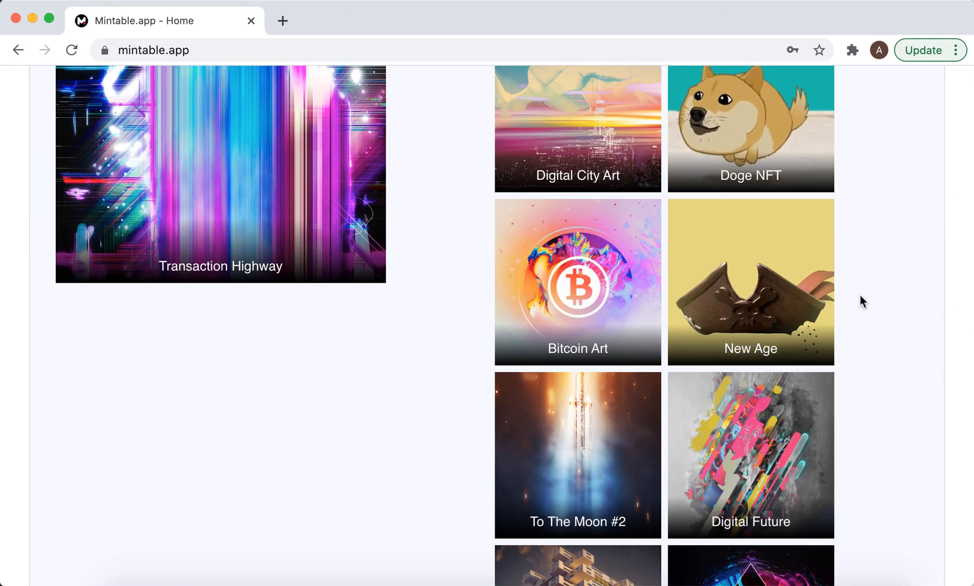
pyautogui.scroll(3)
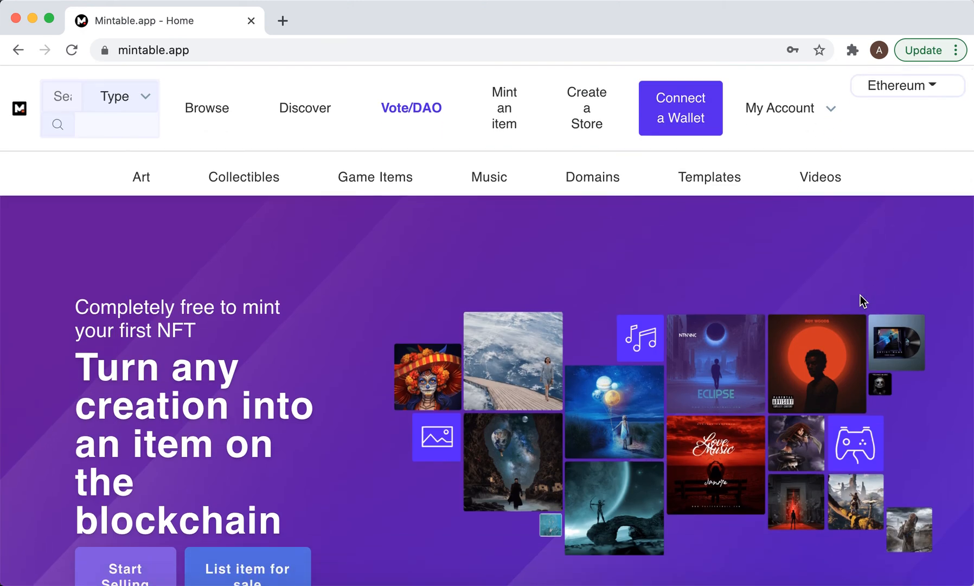
pyautogui.click(784, 108)
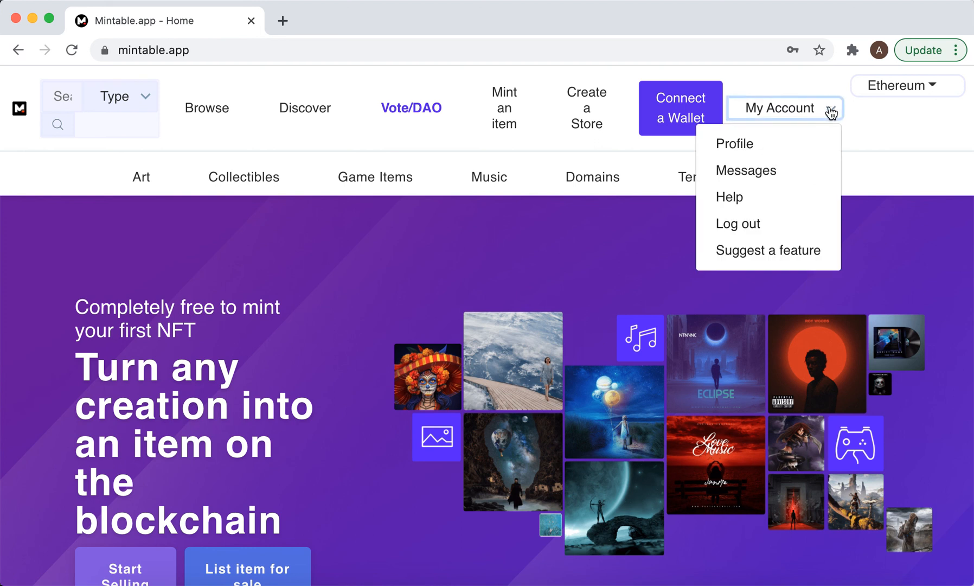